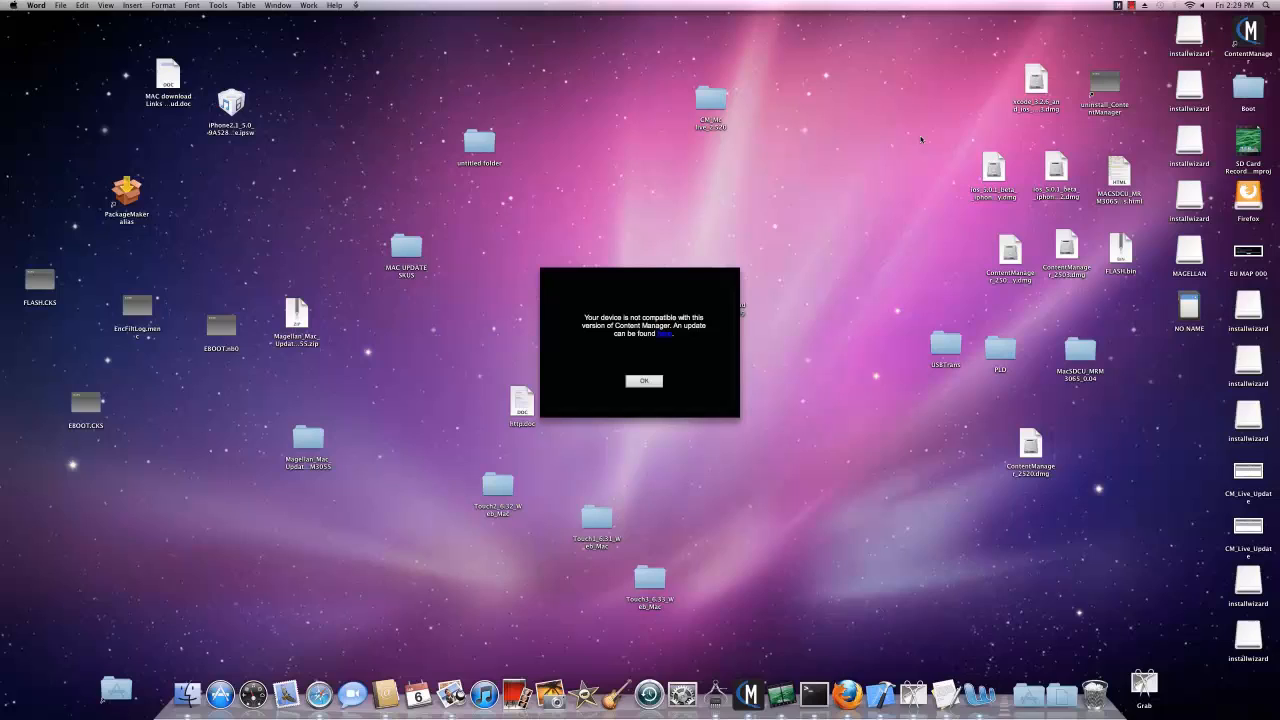
pyautogui.moveTo(820, 226)
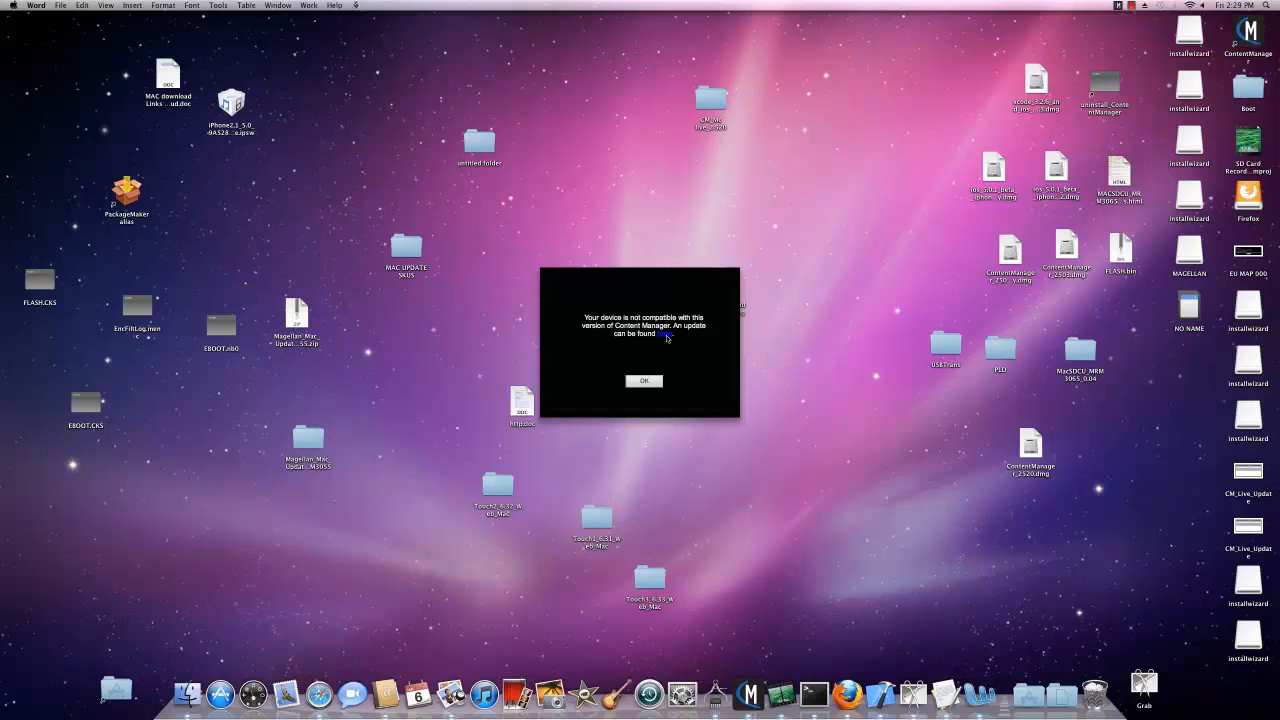
# Step: Follow the 'here' link in the incompatibility alert to the Mac Content Manager support page
pyautogui.click(644, 380)
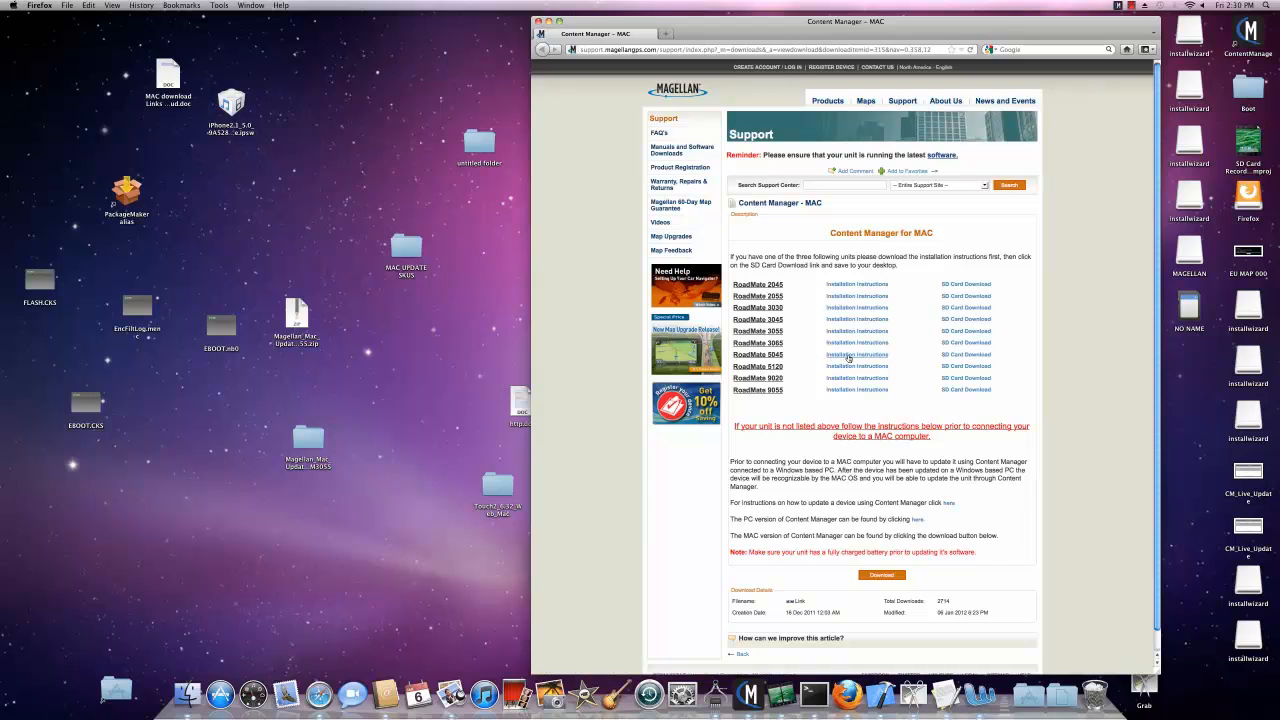
# Step: Download the MAC OS SD Card Update Instructions PDF, saving the file rather than opening it
pyautogui.click(856, 354)
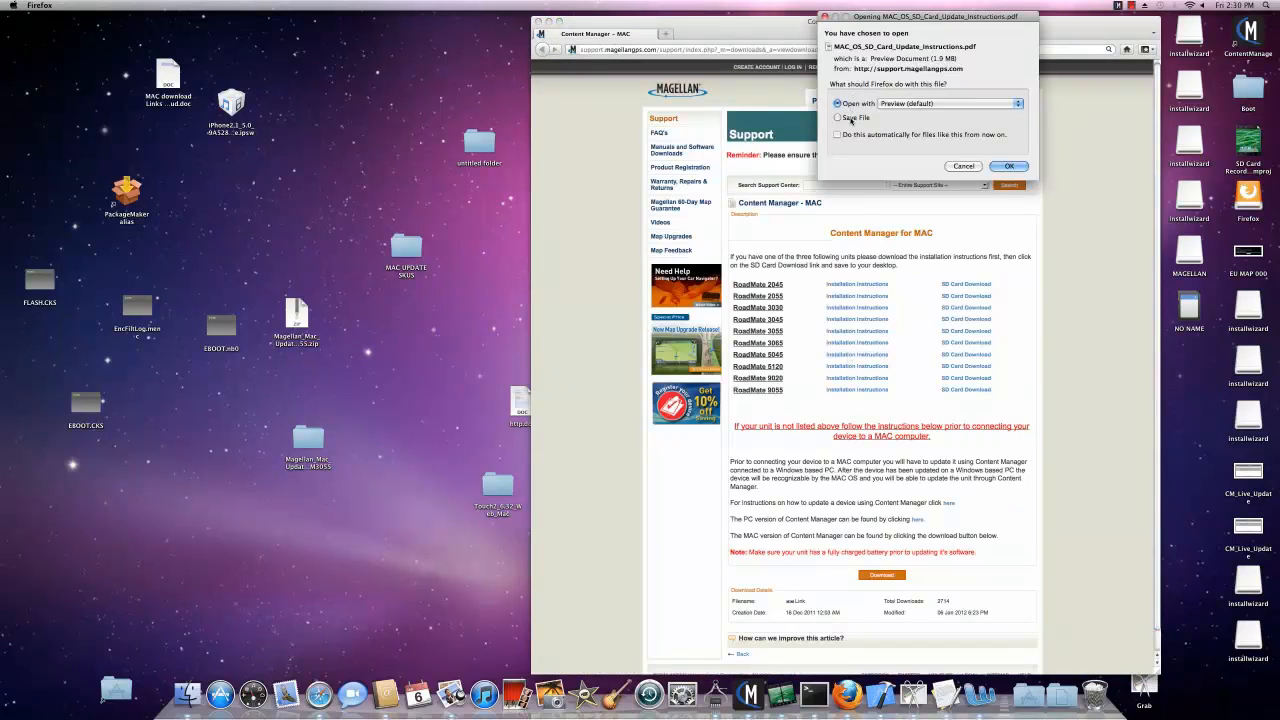
pyautogui.click(836, 116)
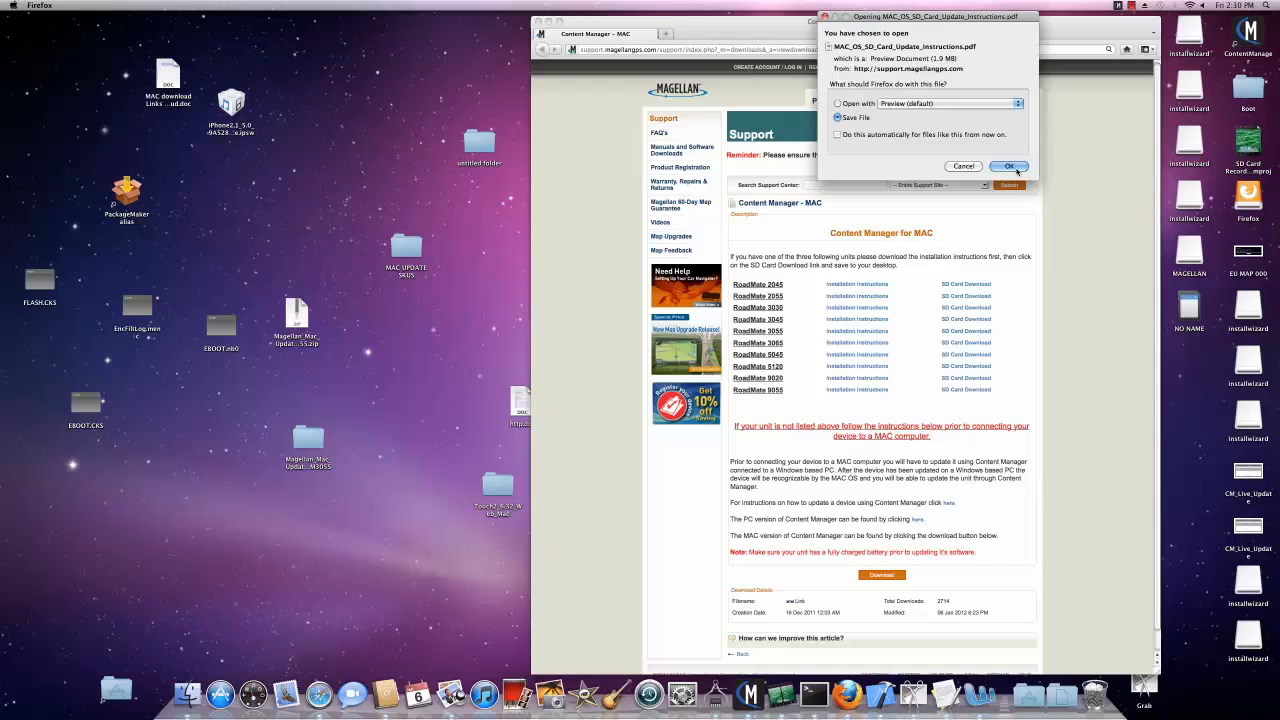
pyautogui.click(1008, 166)
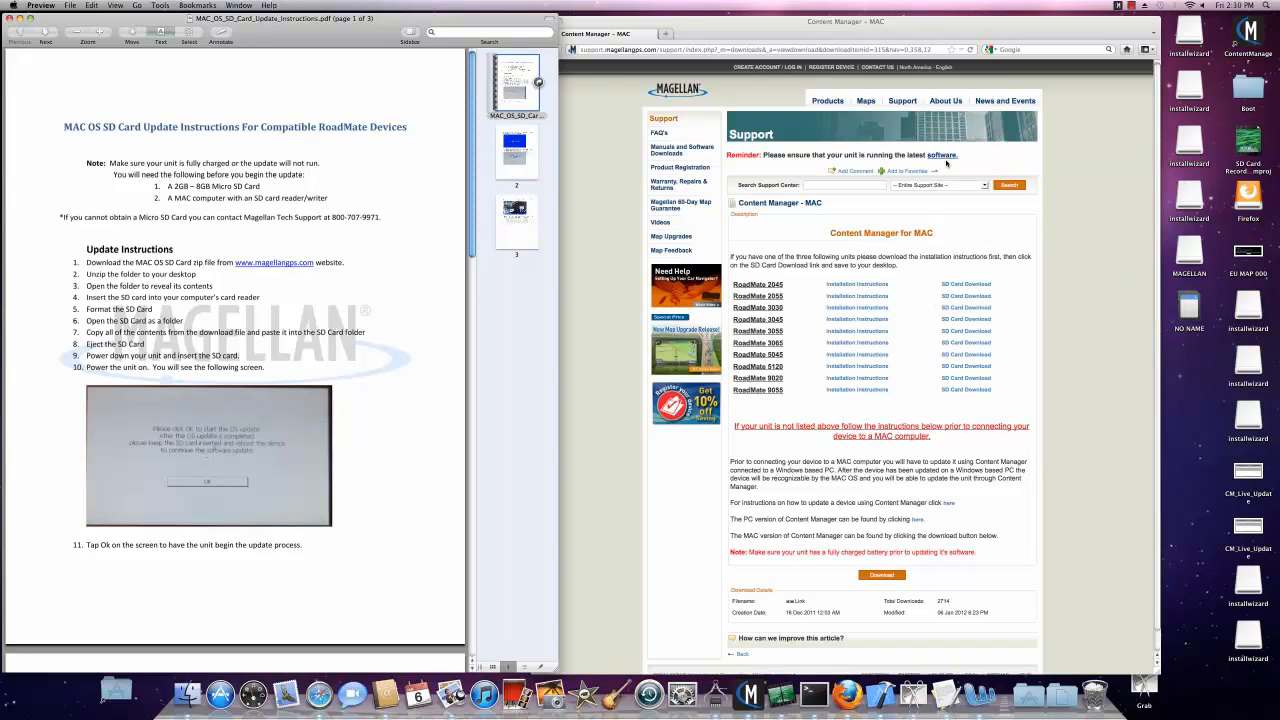
pyautogui.moveTo(776, 368)
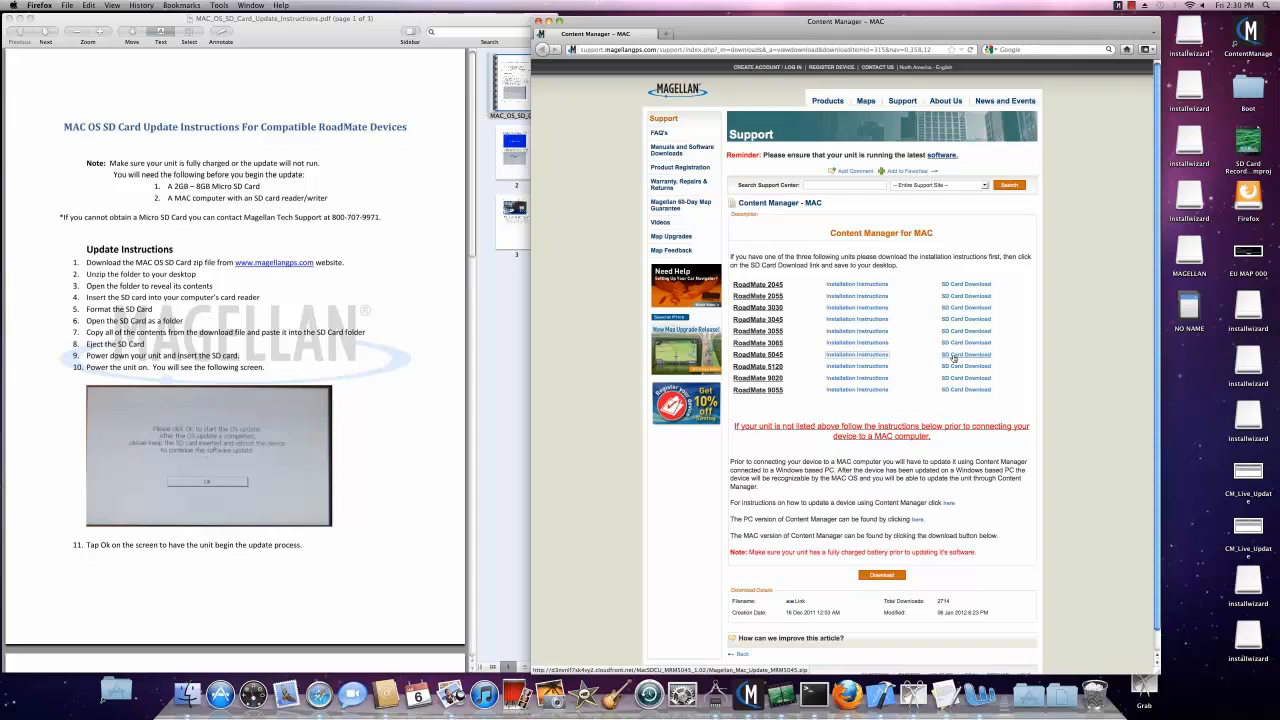
# Step: Download the Magellan Mac SD card update zip for the RoadMate, saving it to Downloads
pyautogui.click(964, 354)
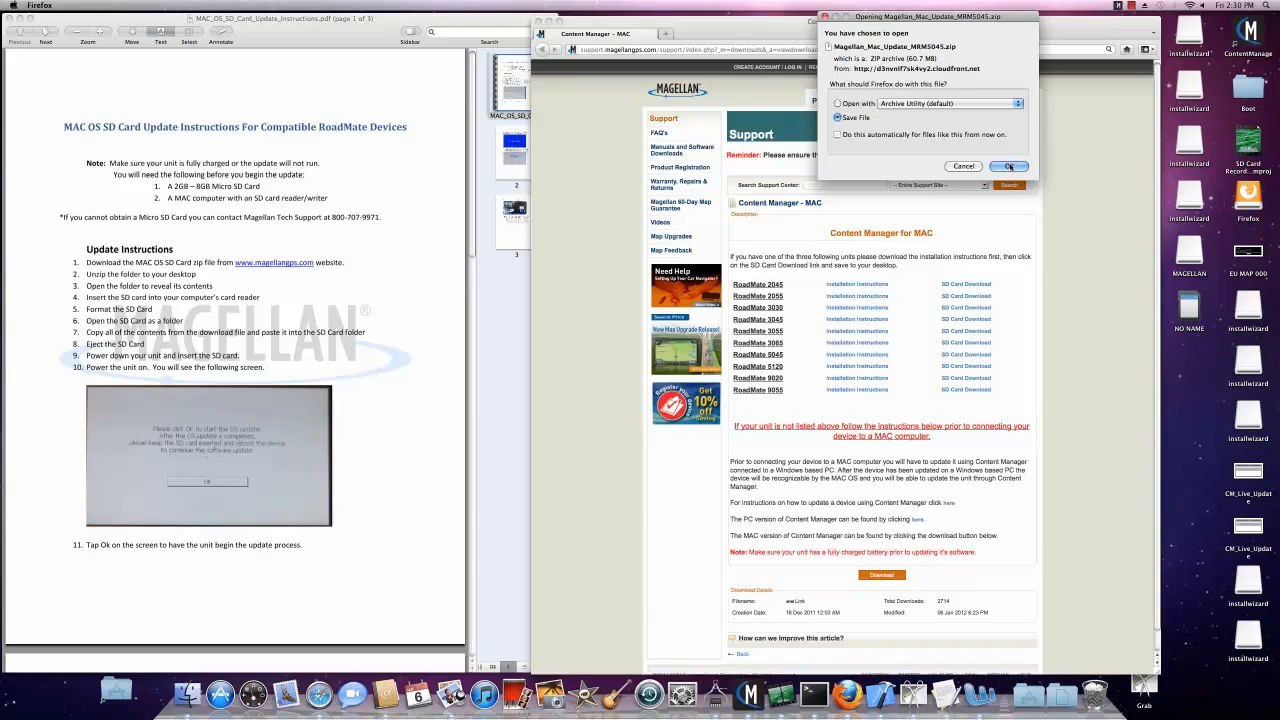
pyautogui.click(1008, 166)
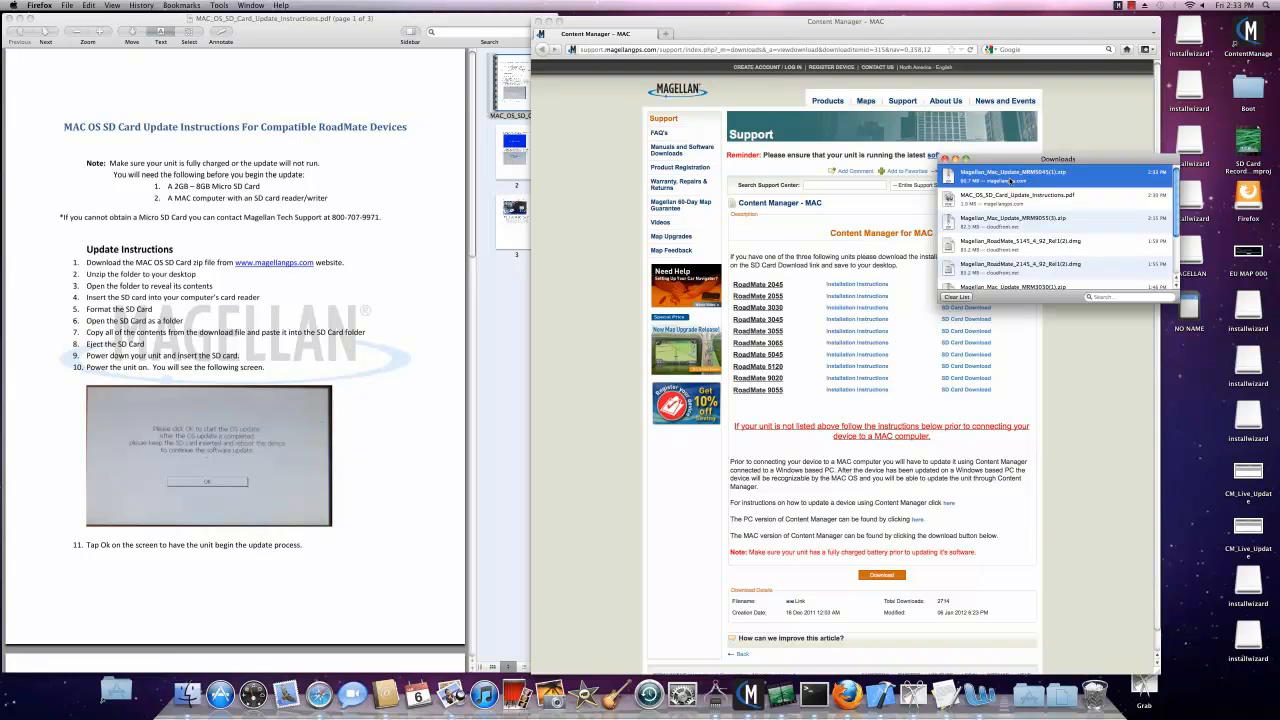
# Step: Extract the downloaded Magellan Mac update zip into a folder in Downloads
pyautogui.doubleClick(1012, 172)
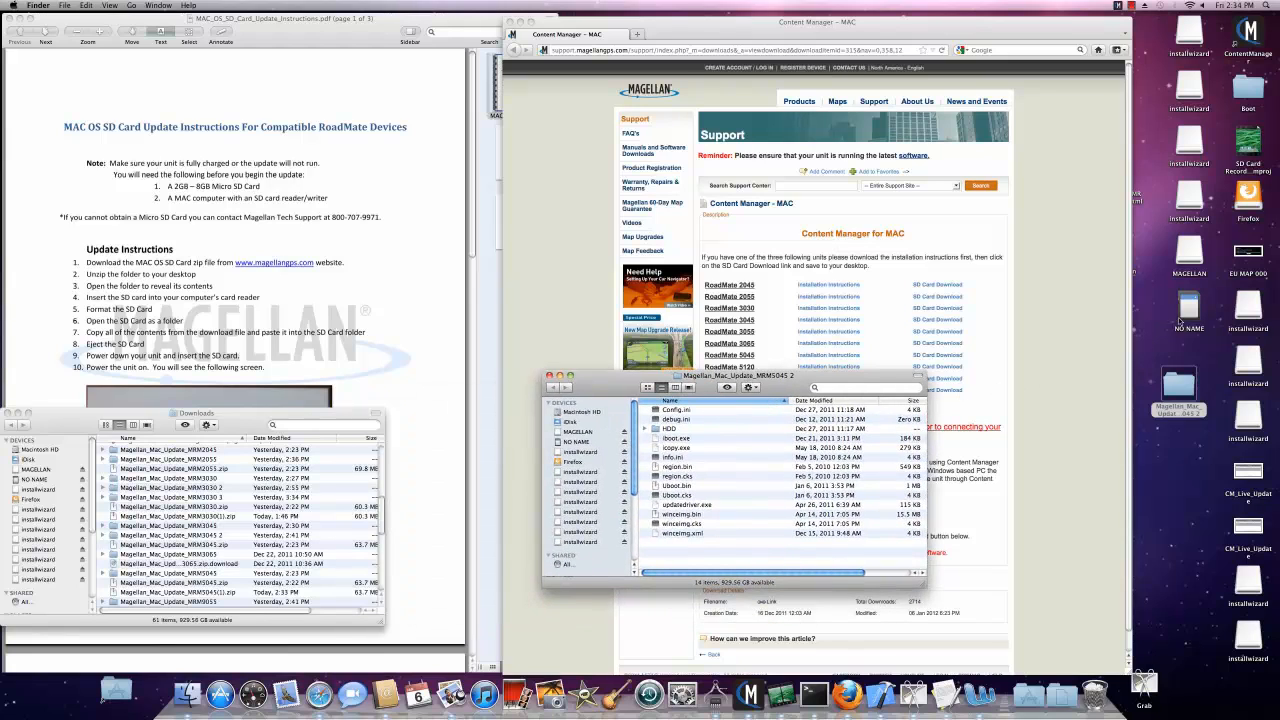
# Step: Bring up the context menu on the update files to copy them onto the NO NAME SD card
pyautogui.rightClick(1190, 304)
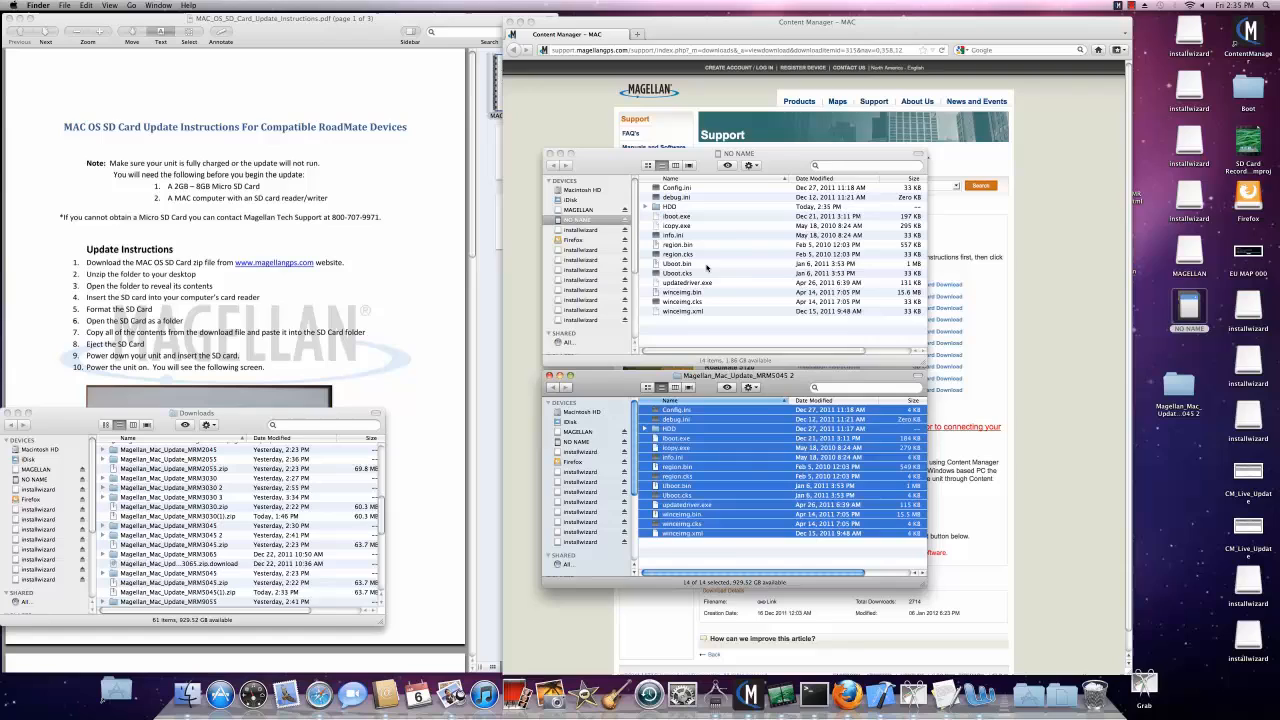
pyautogui.moveTo(624, 228)
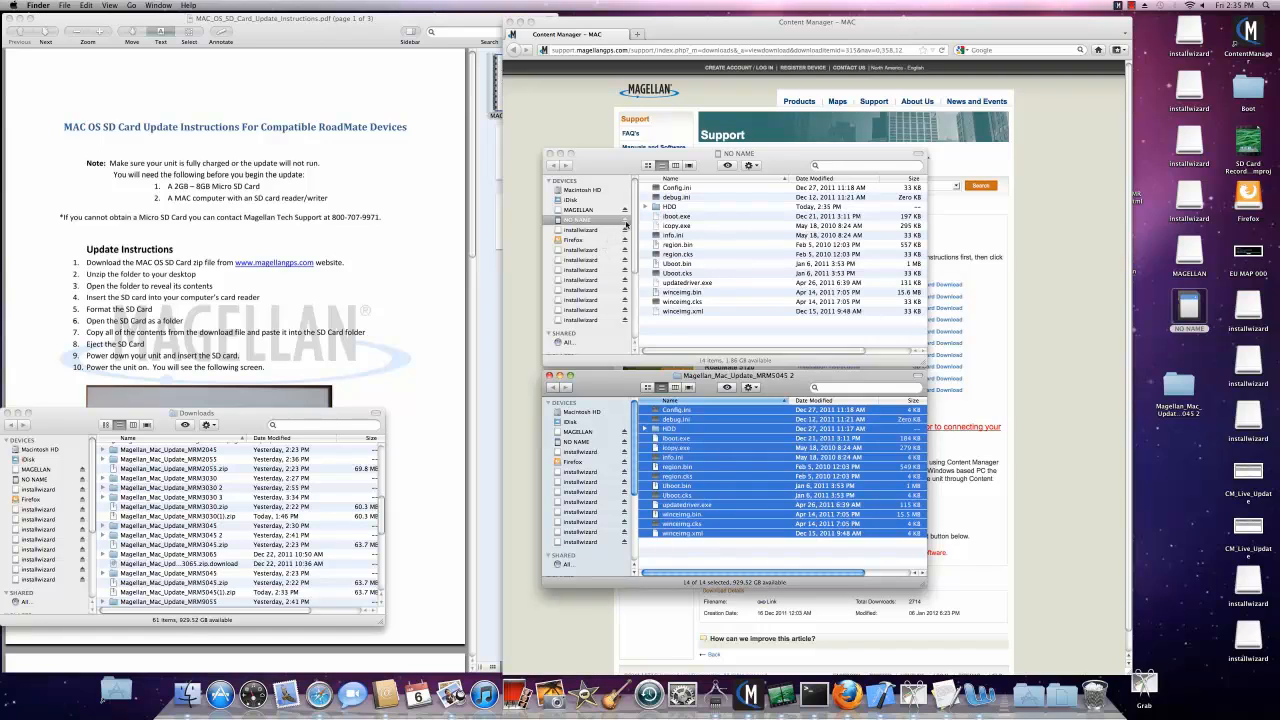